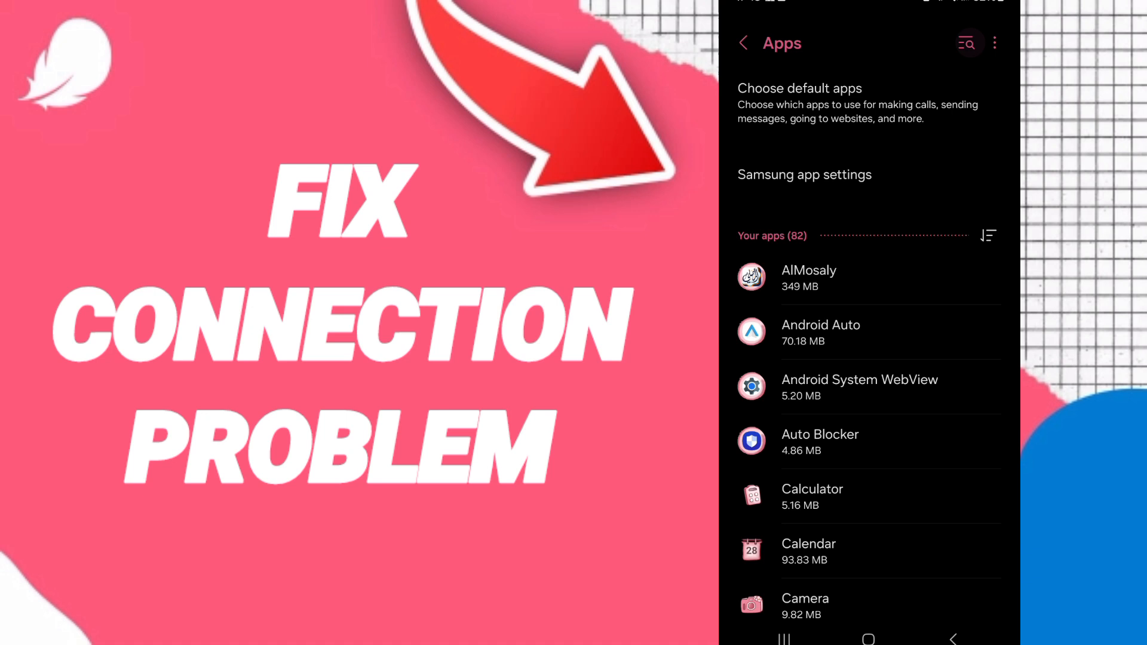
Search the installed apps for 'flo' to narrow the list to Flo.
click(965, 42)
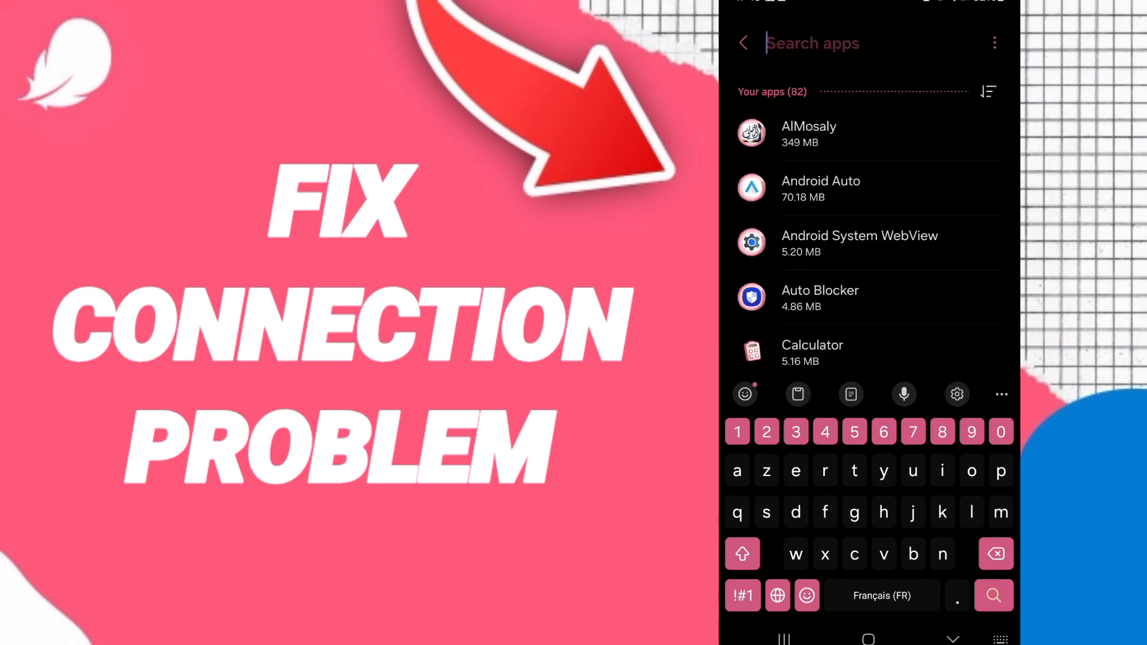
text(flo)
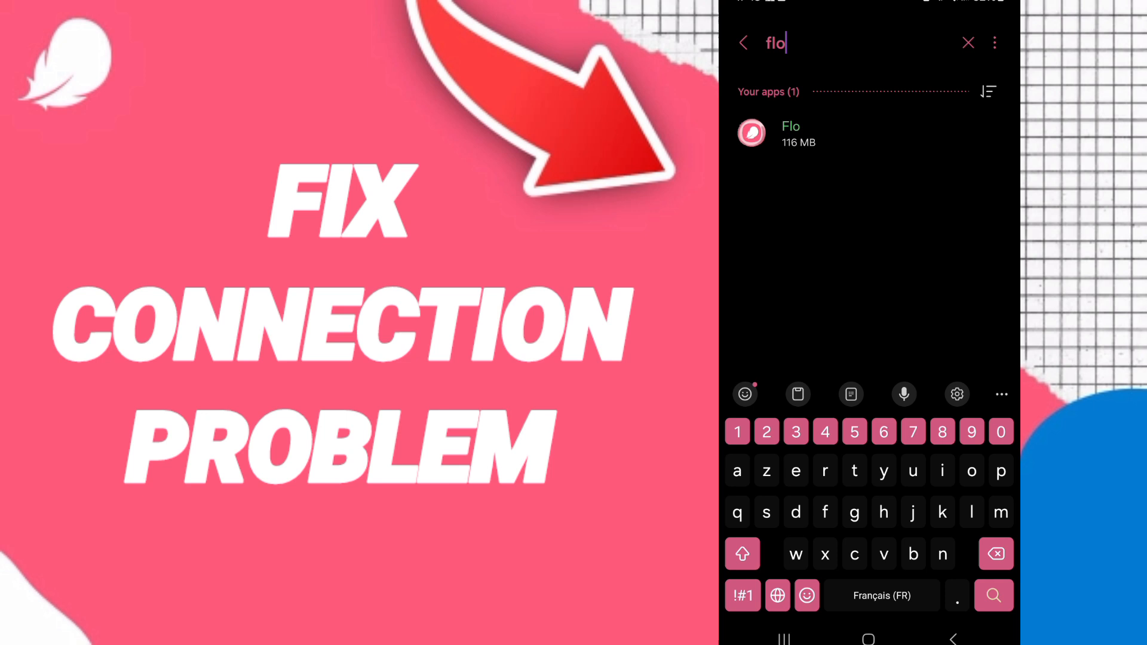
Open Flo's App info page and choose Force stop to bring up the warning.
click(790, 134)
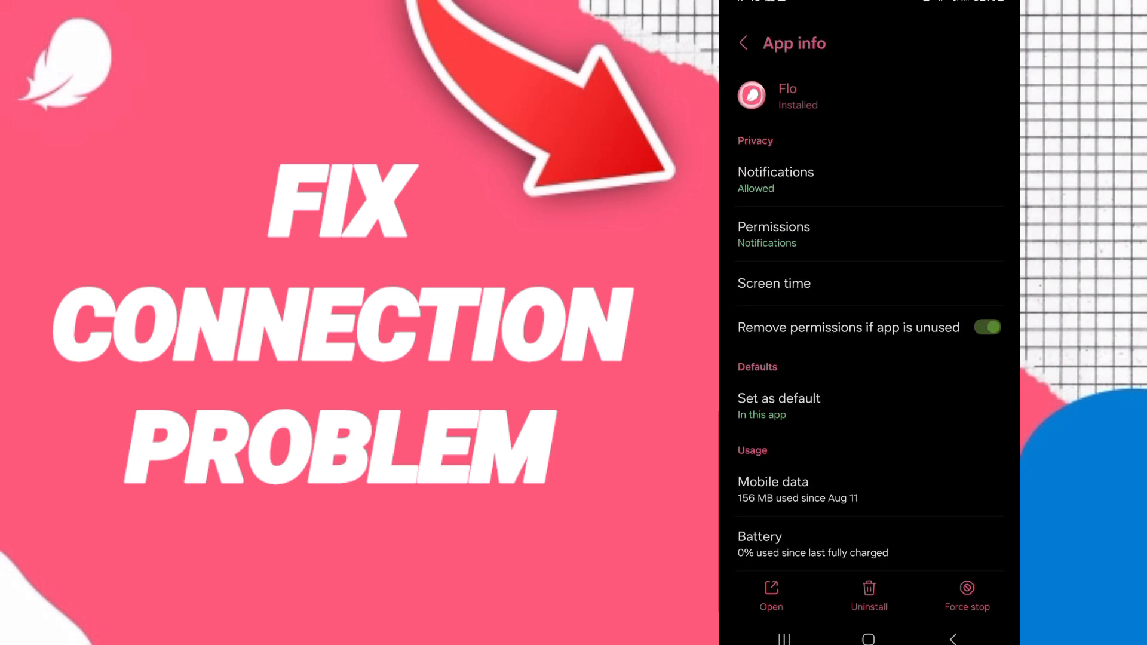
scroll(down, 3)
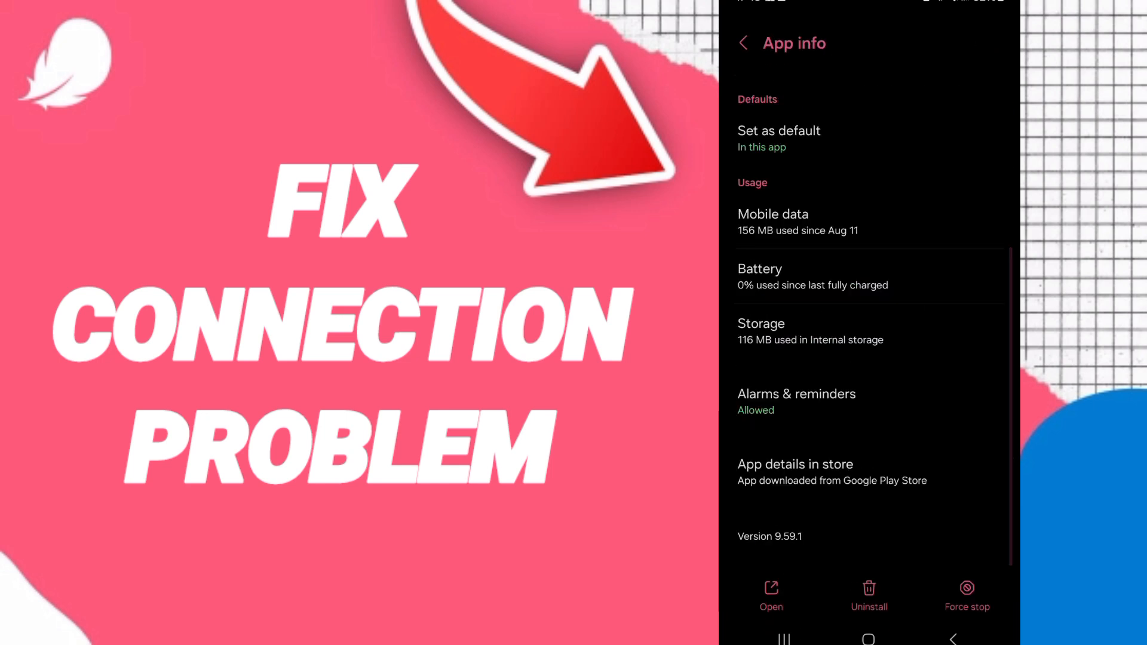
click(967, 594)
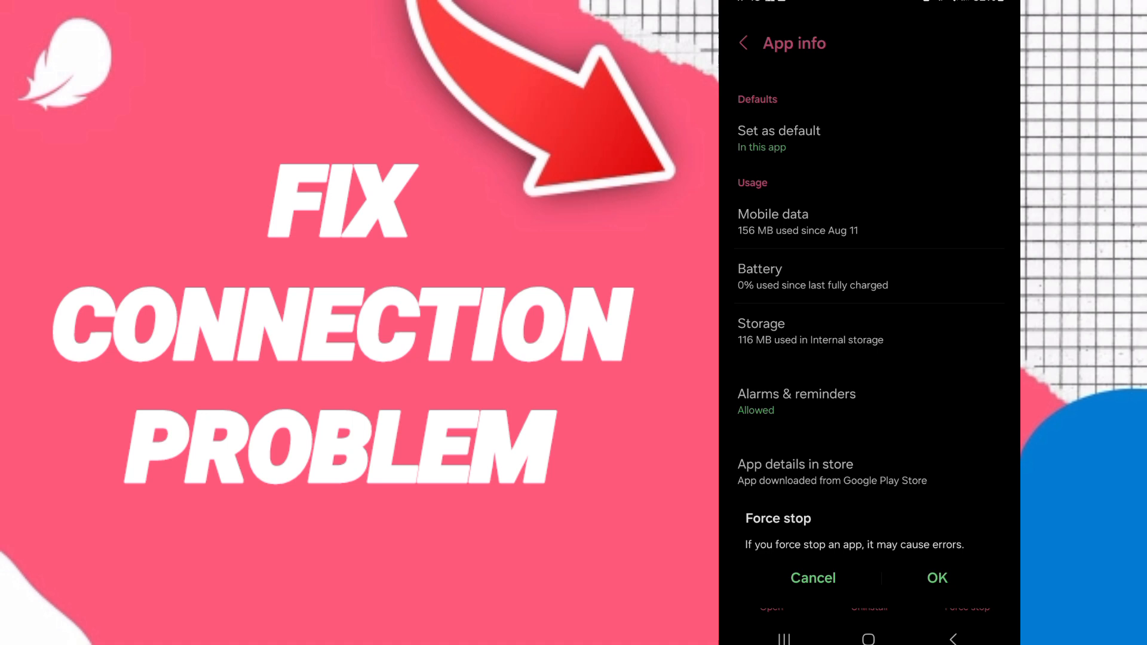